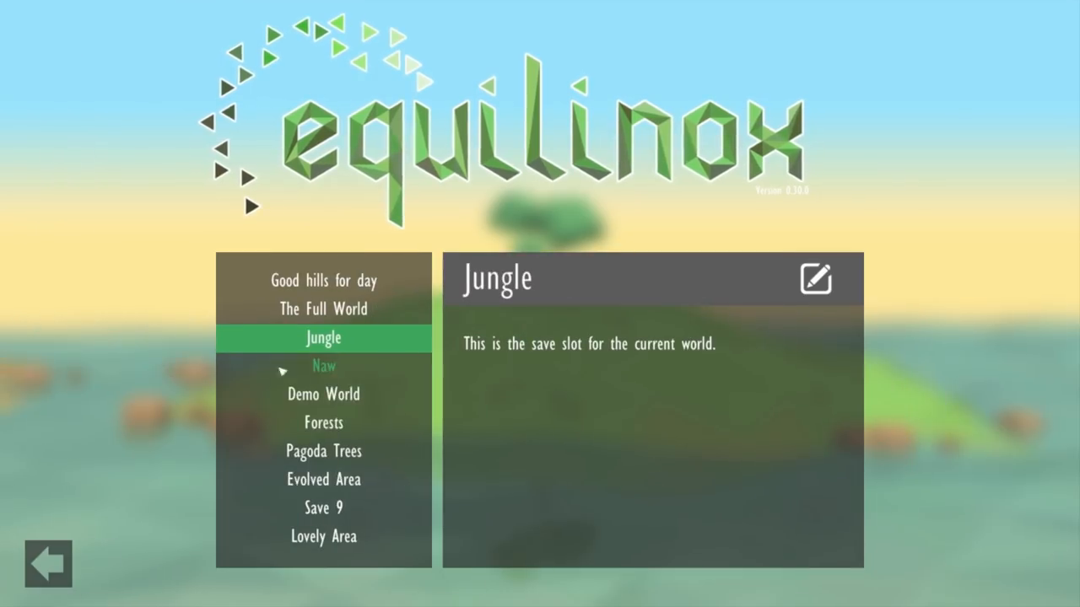
Select the Save 9 world from the list and load it.
click(323, 508)
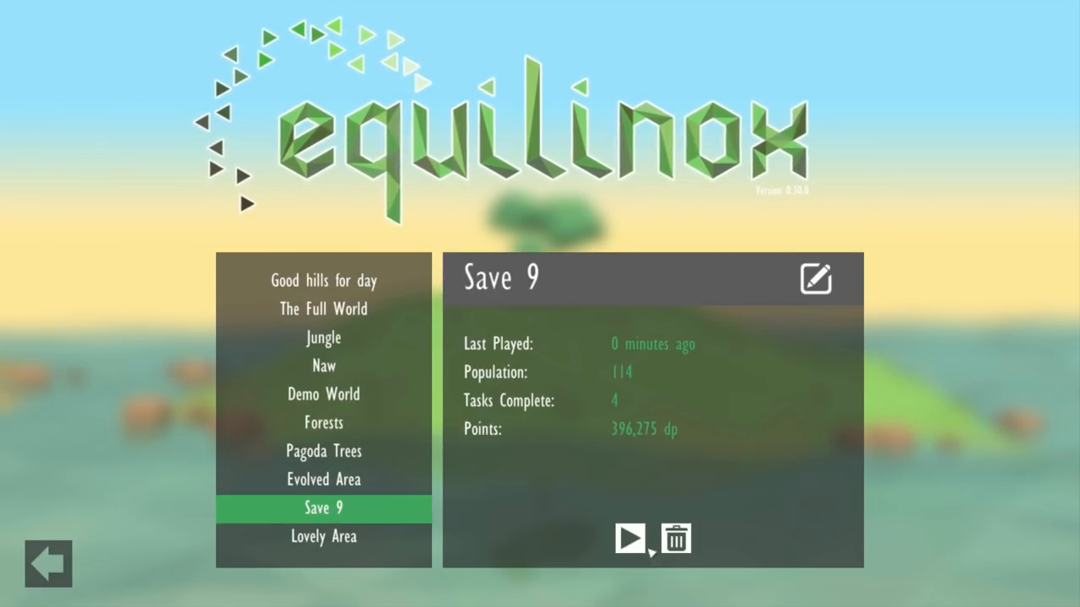
click(629, 538)
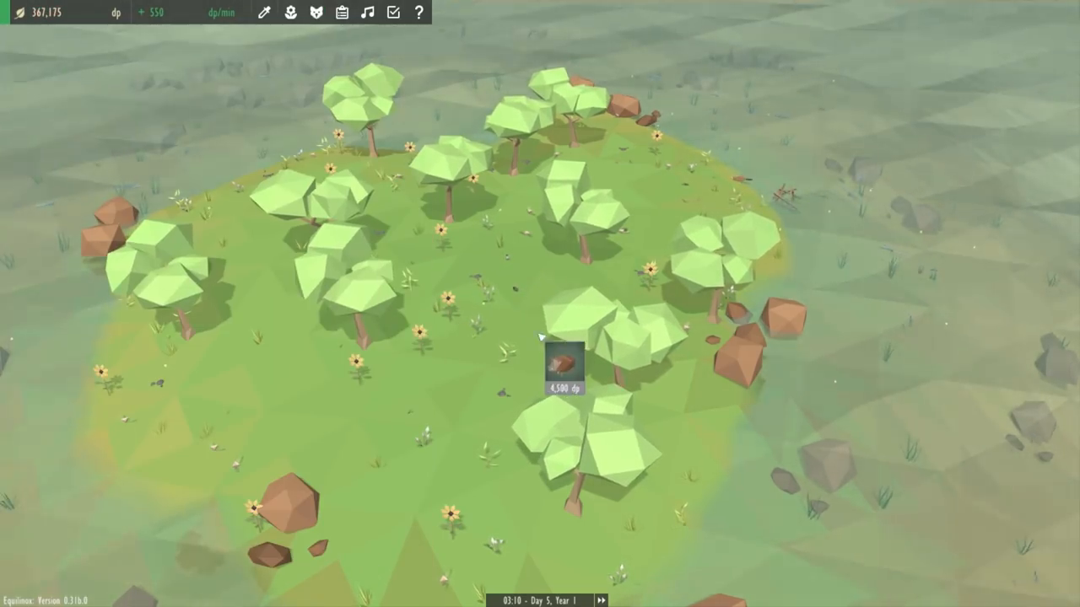
Open the animals catalogue from the toolbar and pick an animal to place.
click(316, 12)
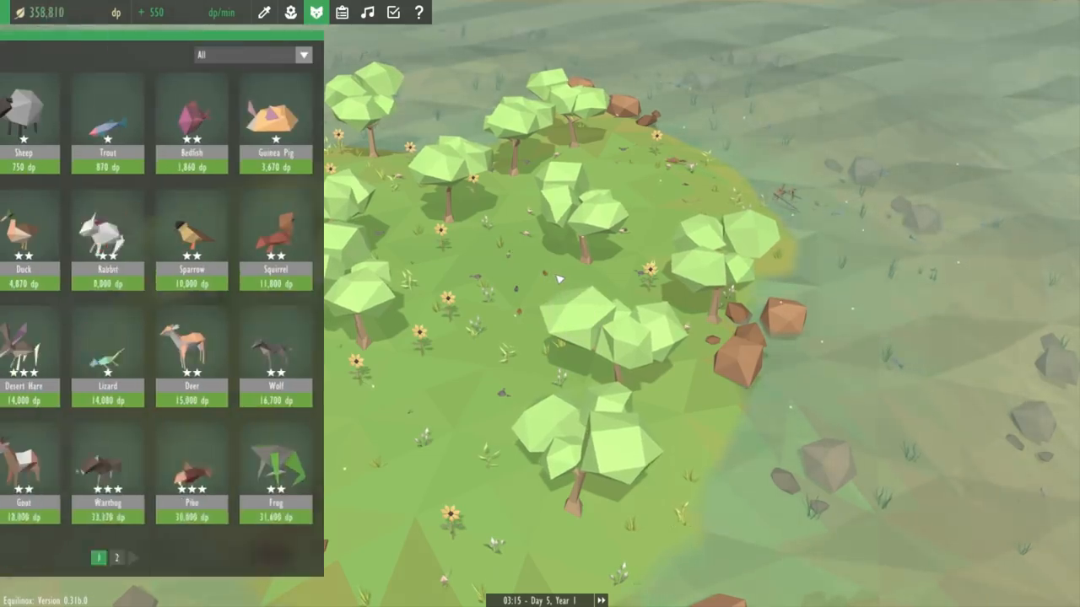
click(107, 354)
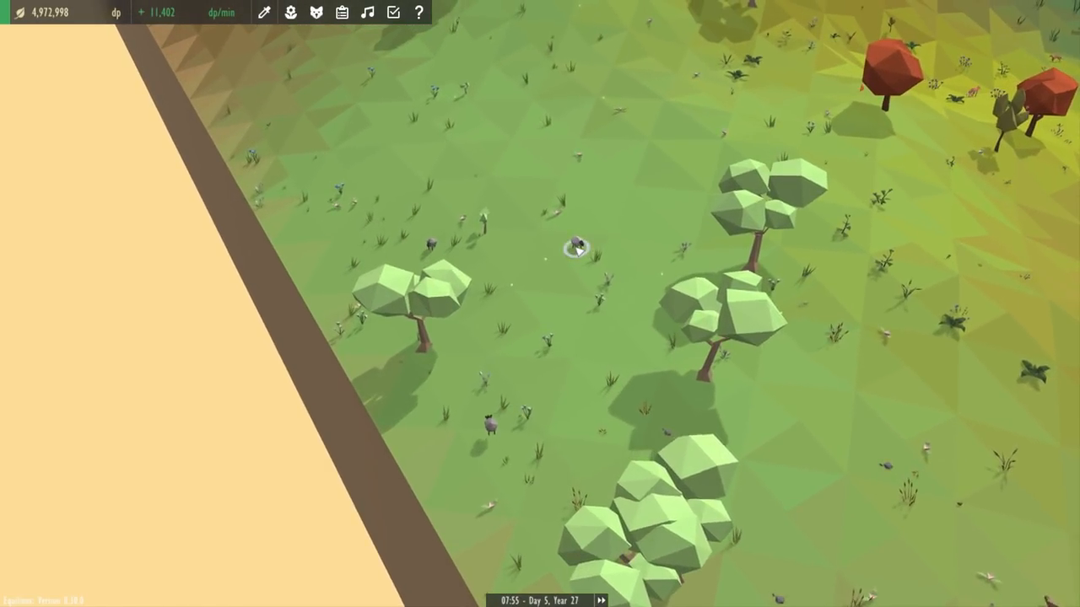
Select the sheep Vinnie near the world edge and take control of it.
click(578, 247)
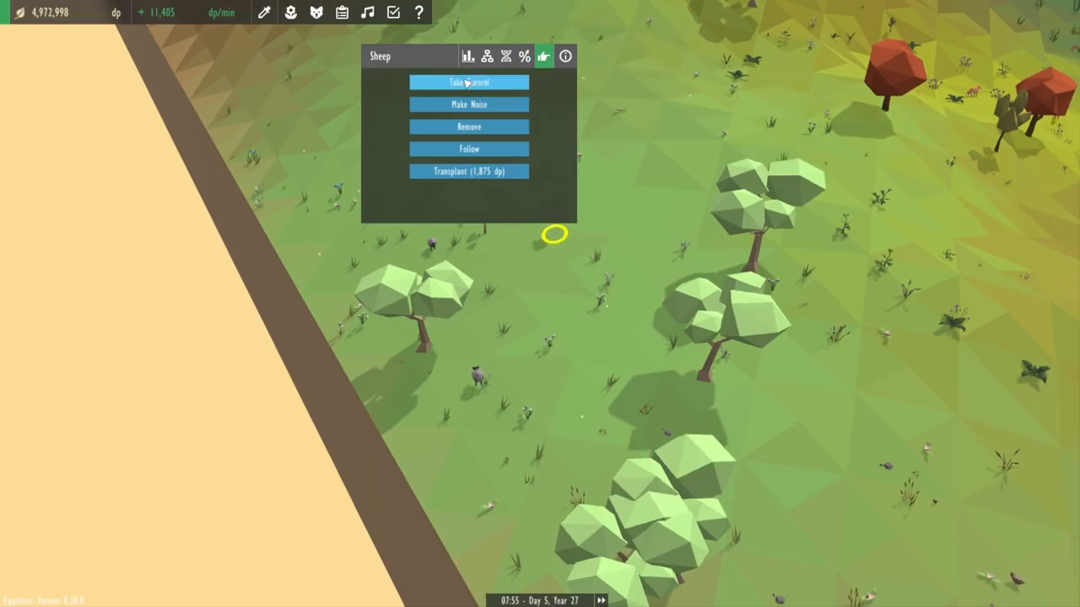
click(468, 82)
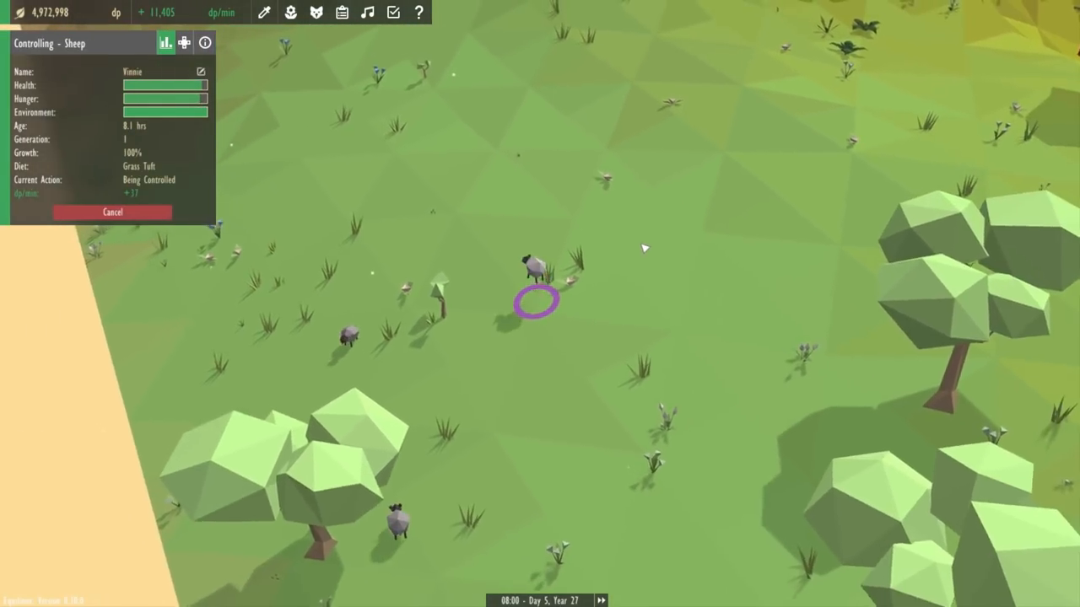